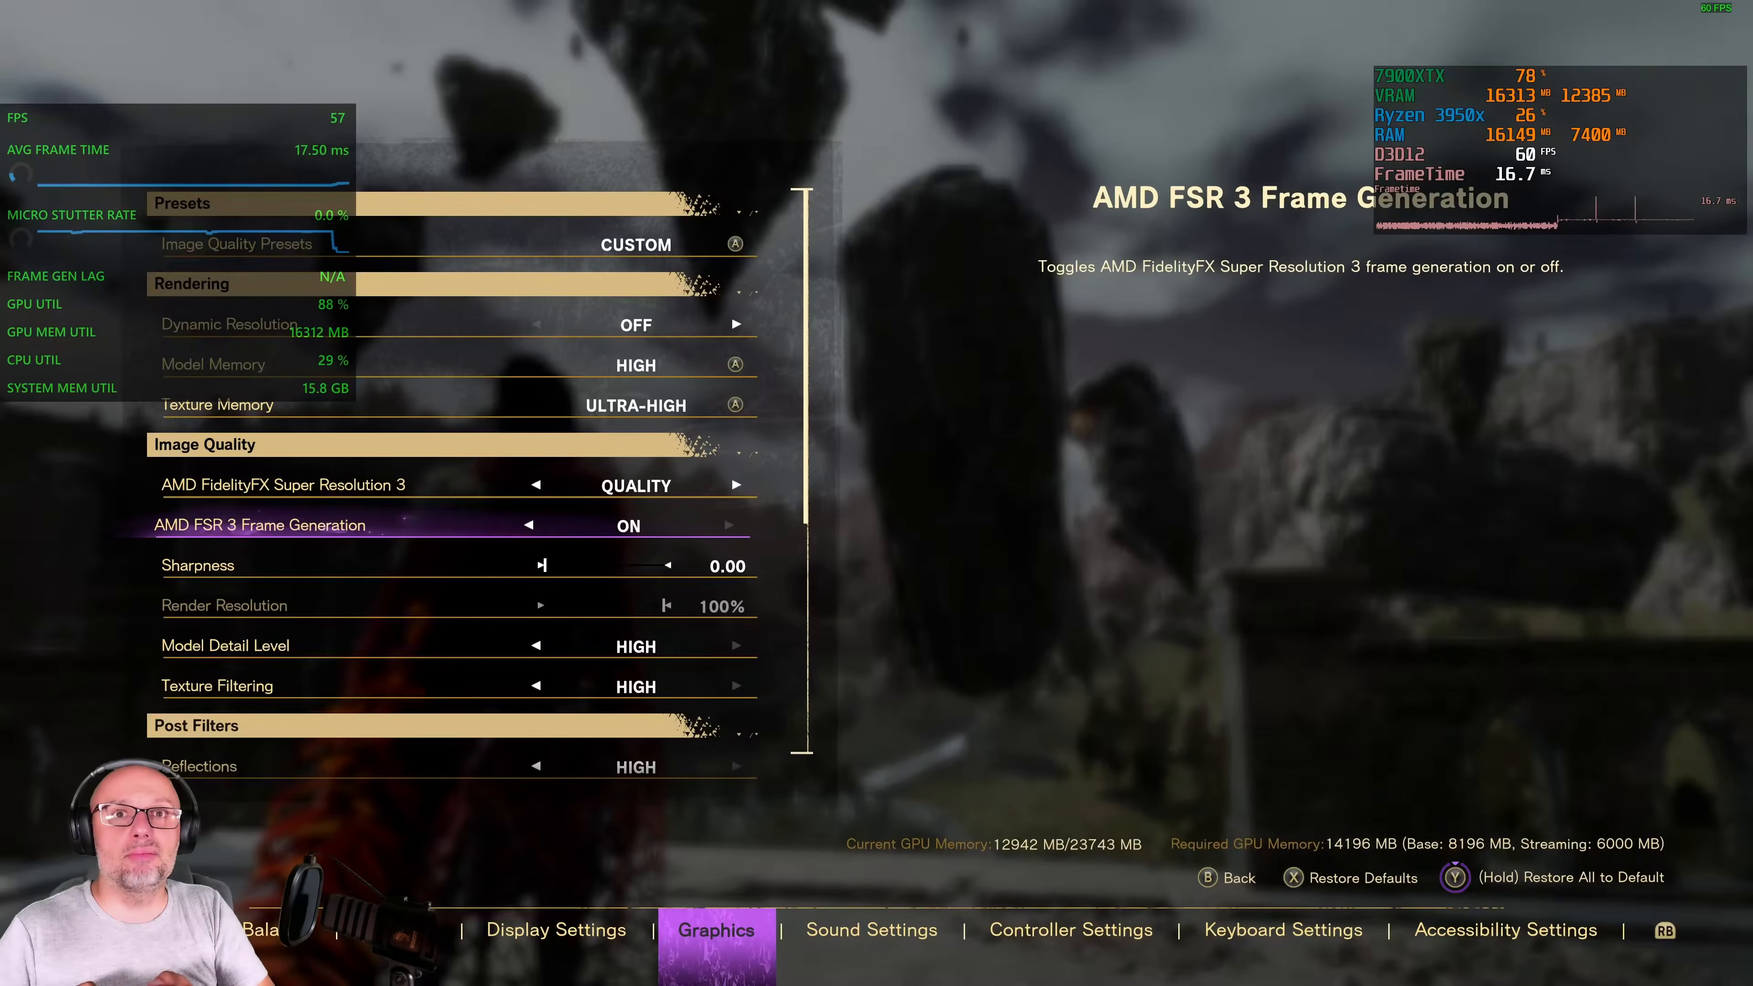
# - Switch from Forspoken's Graphics settings to the browser's YouTube FSR 3 video
pyautogui.click(556, 929)
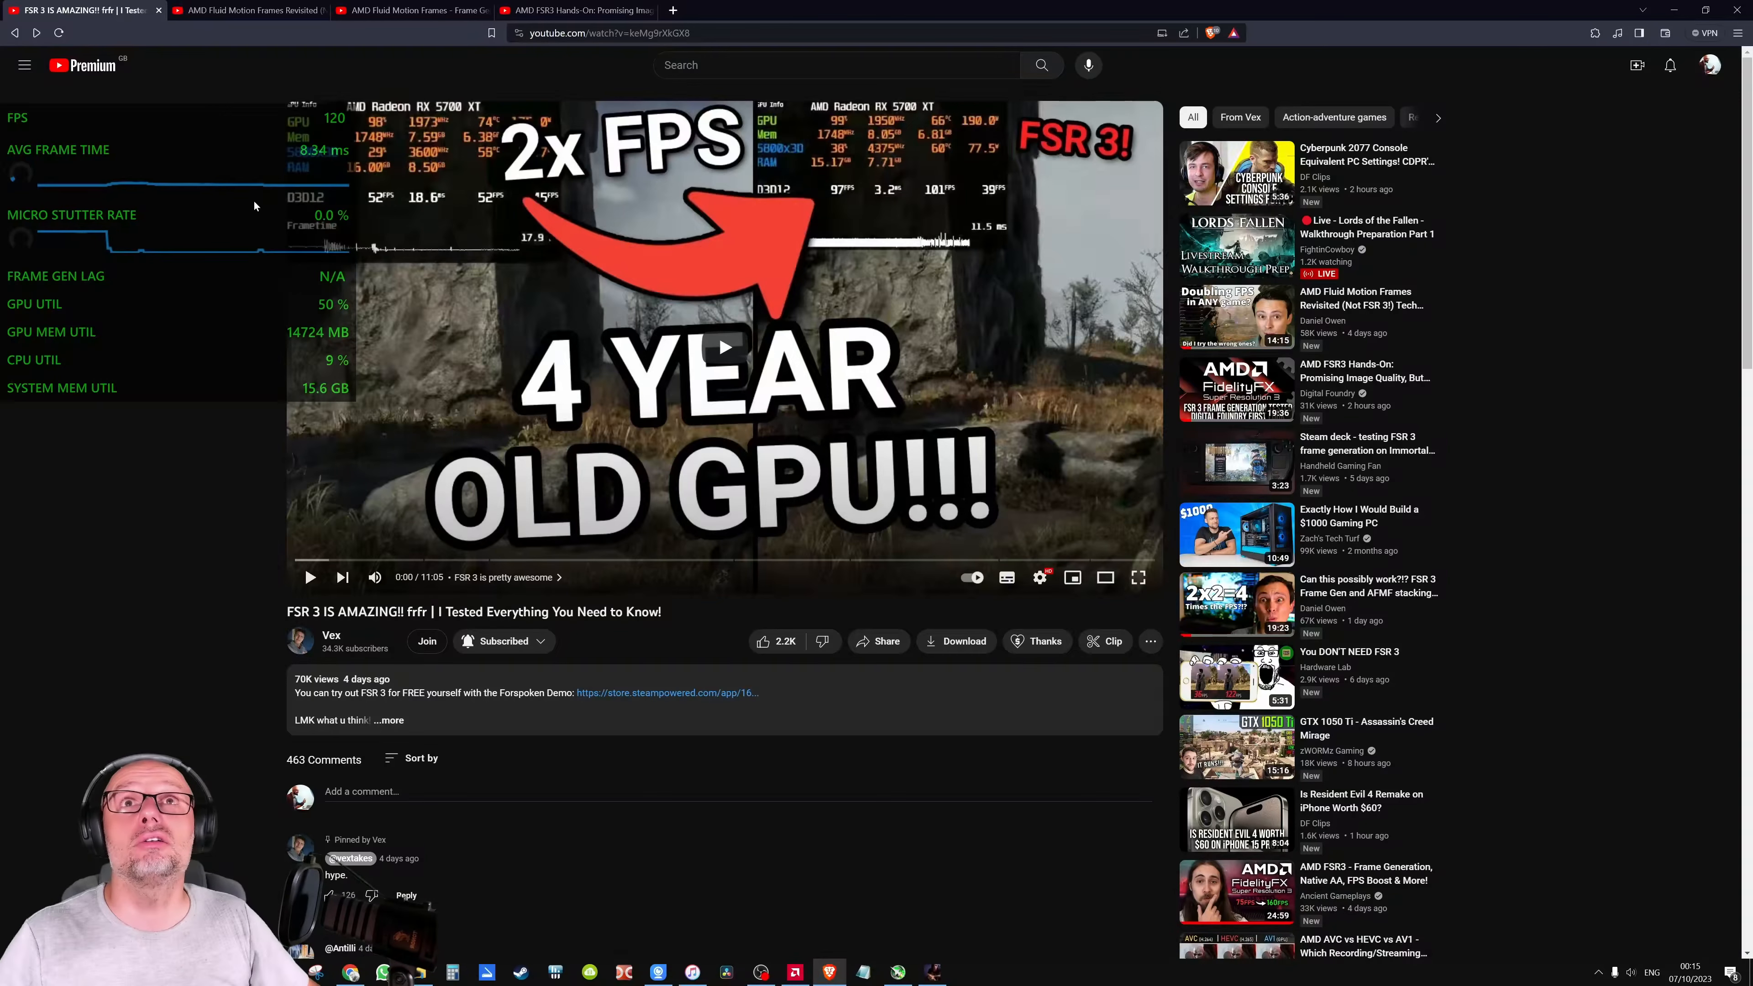
# - Bring up the Fluid Motion Frames revisited video, then the frame generation off/on comparison video
pyautogui.click(246, 10)
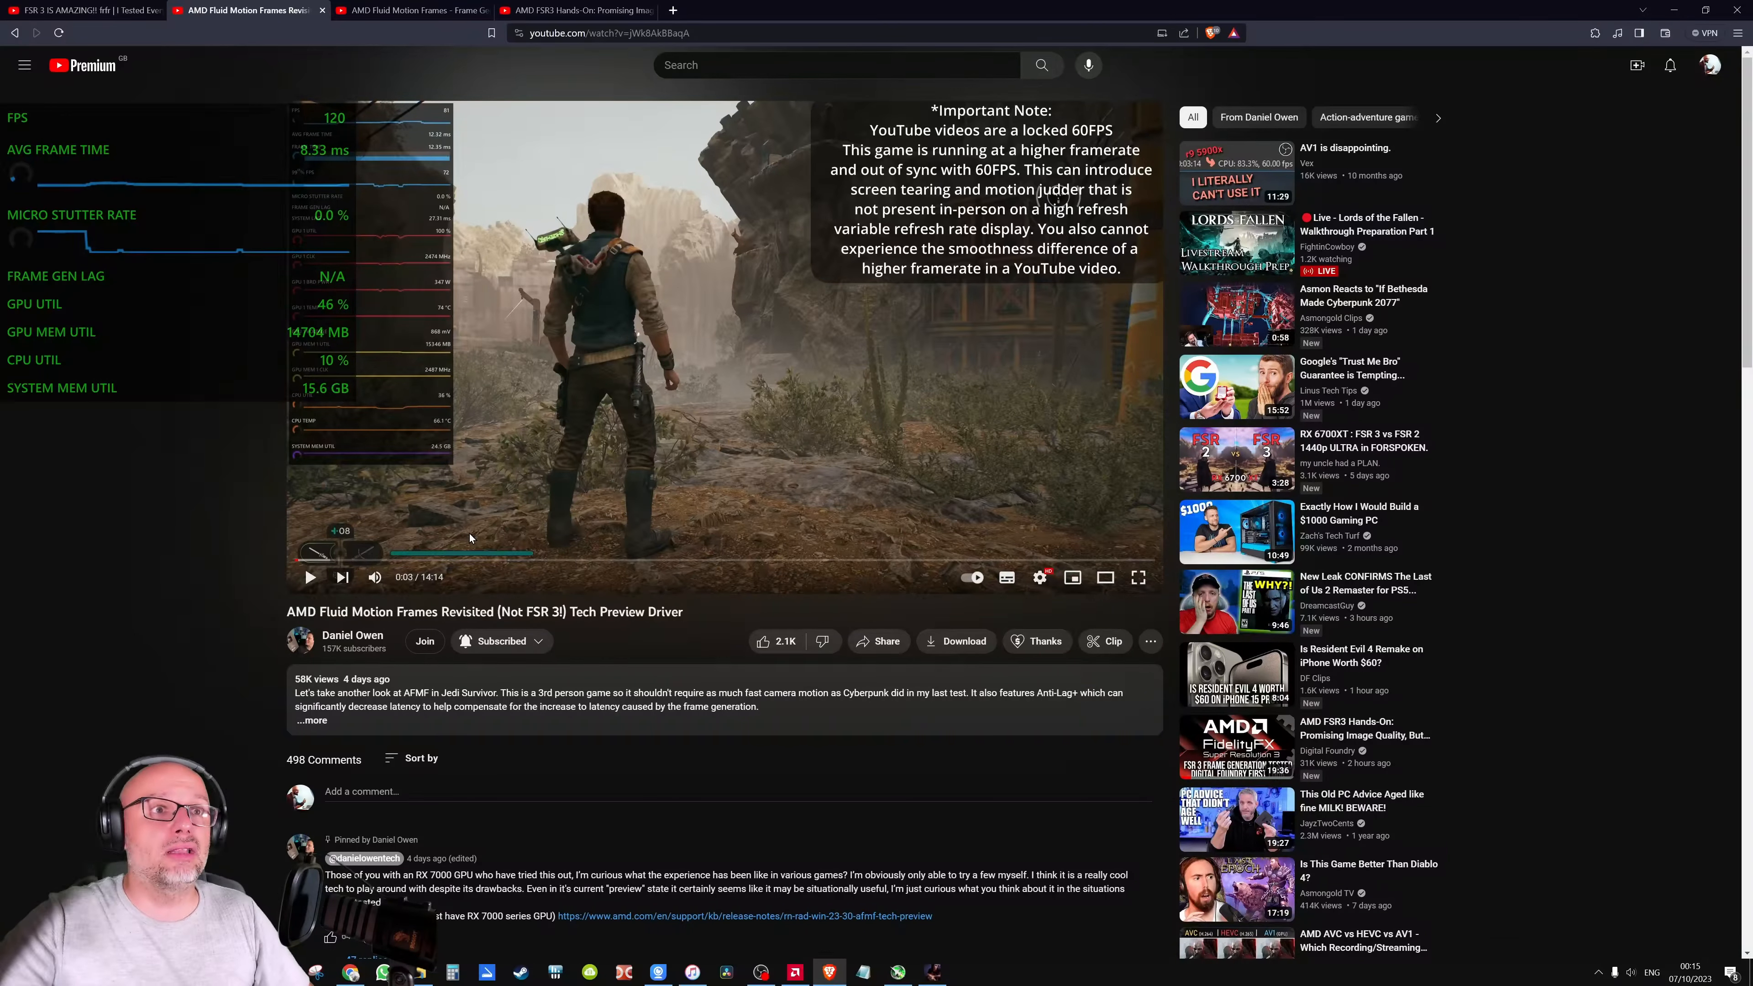
pyautogui.click(410, 10)
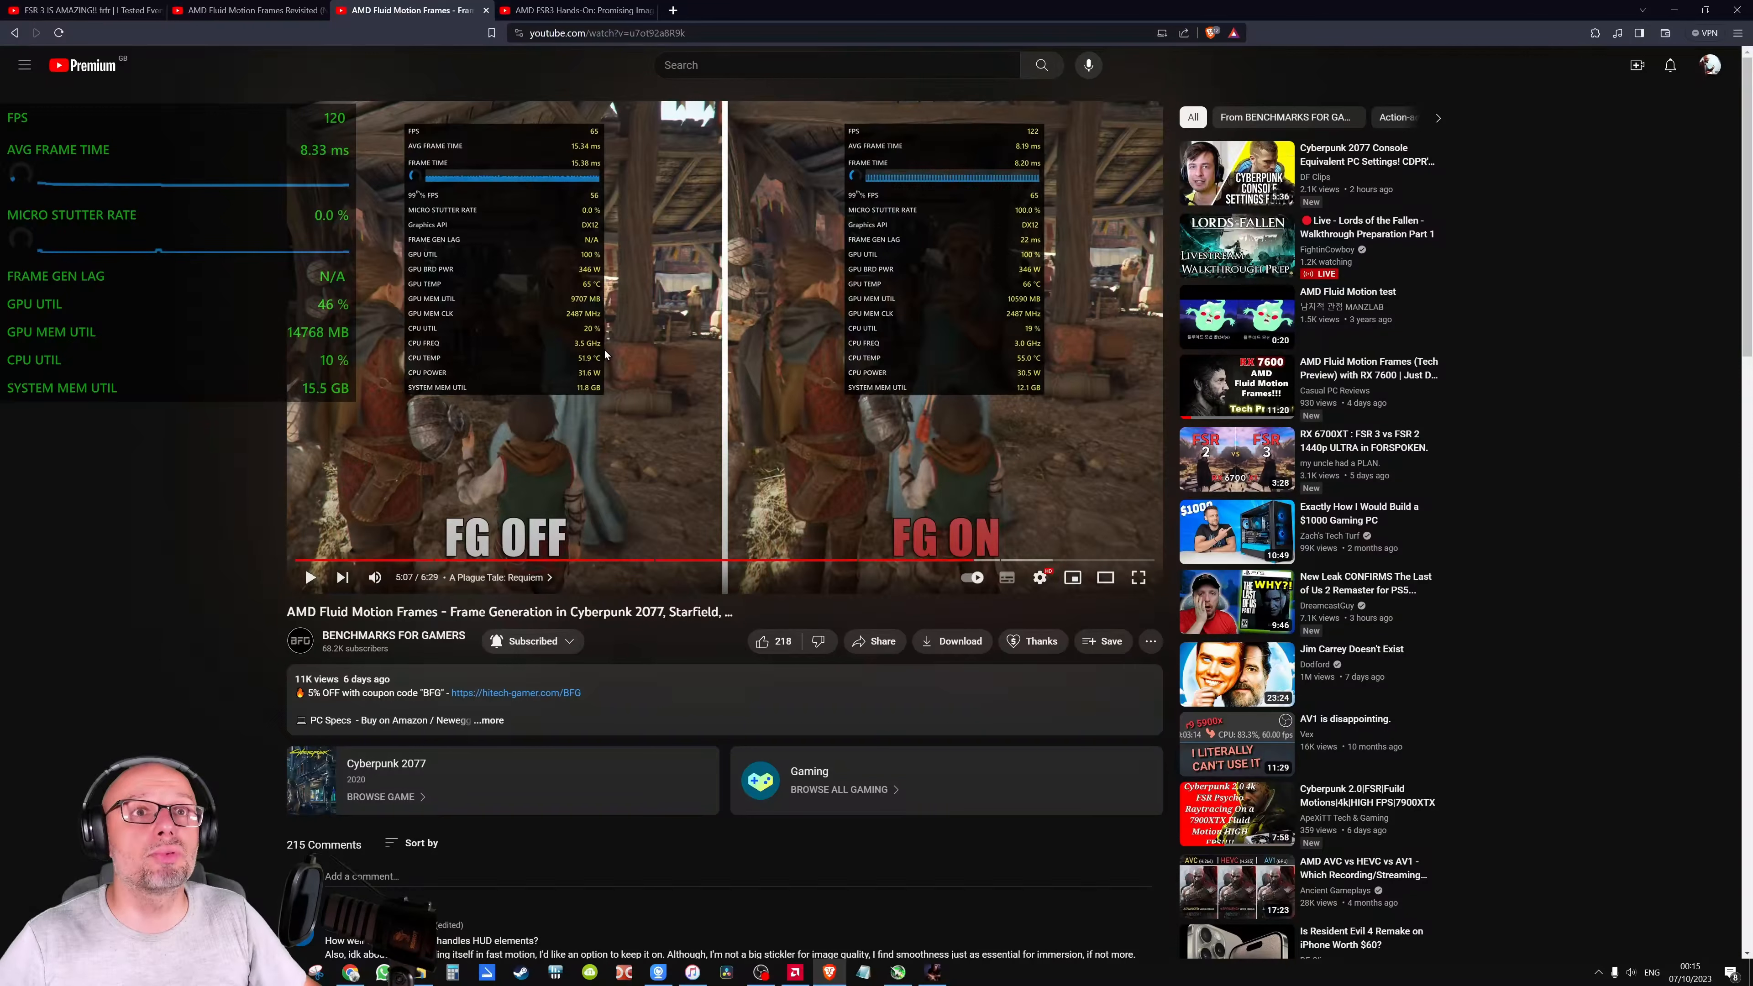
# - Jump to another game in the comparison, then bring up Digital Foundry's FSR3 hands-on video
pyautogui.click(767, 561)
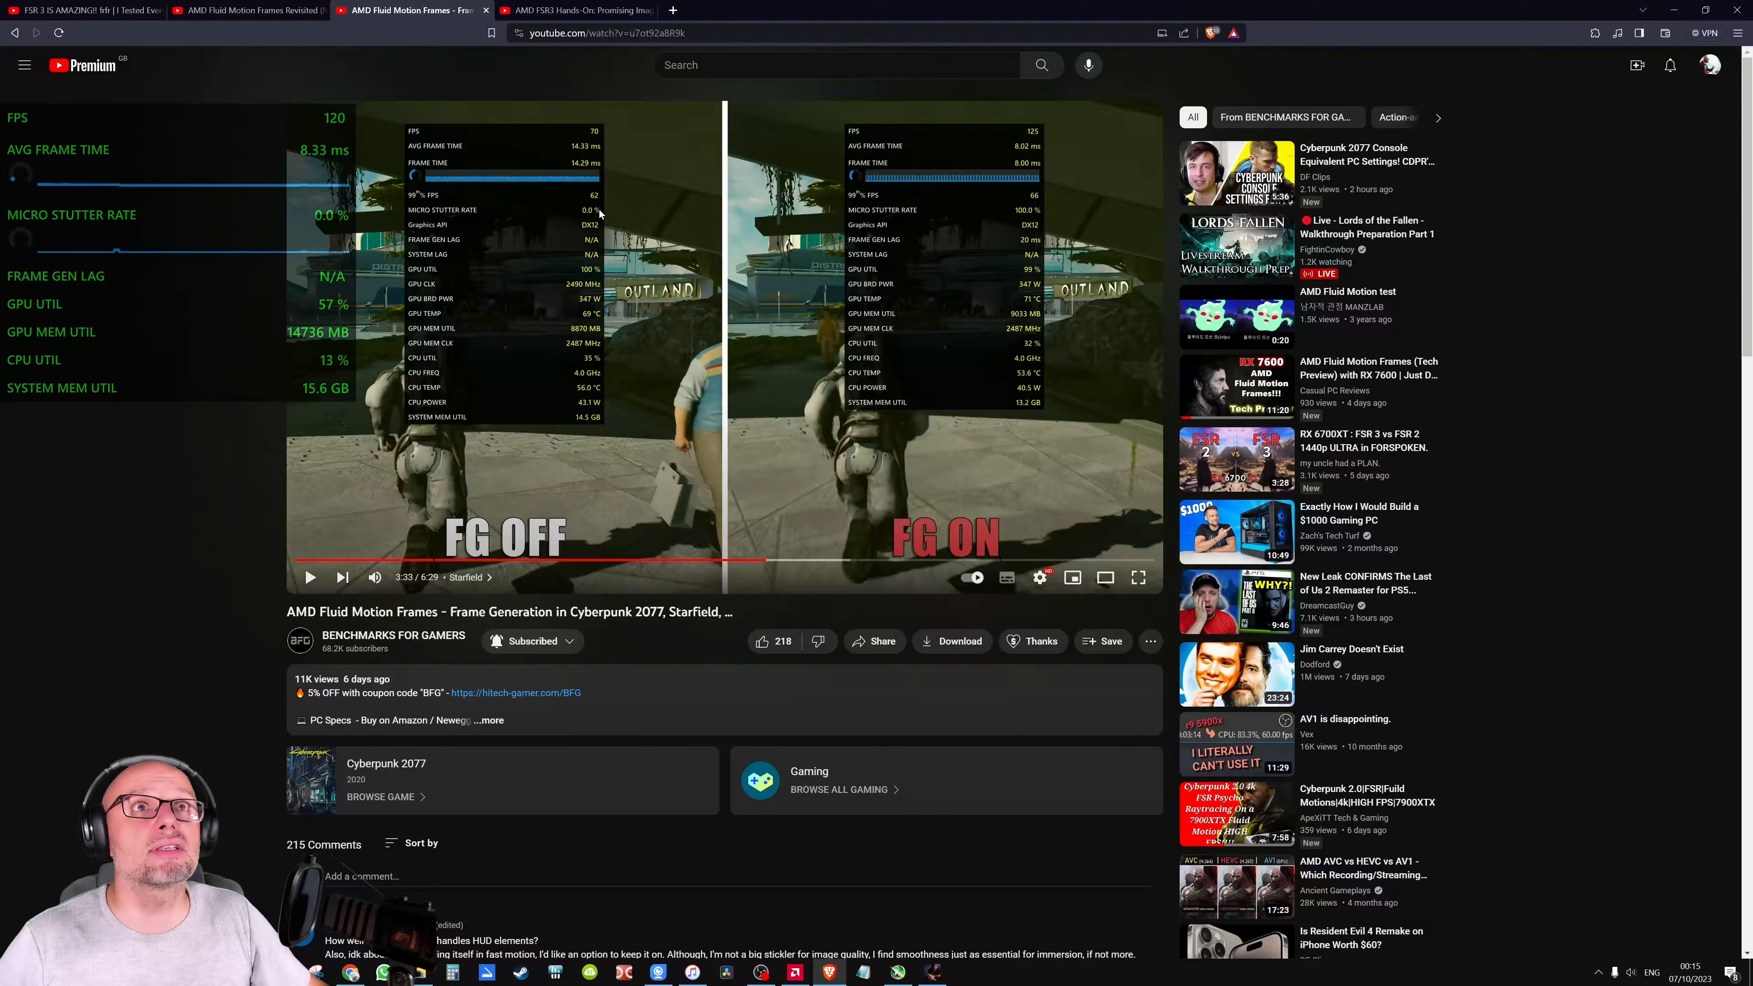
pyautogui.moveTo(425, 562)
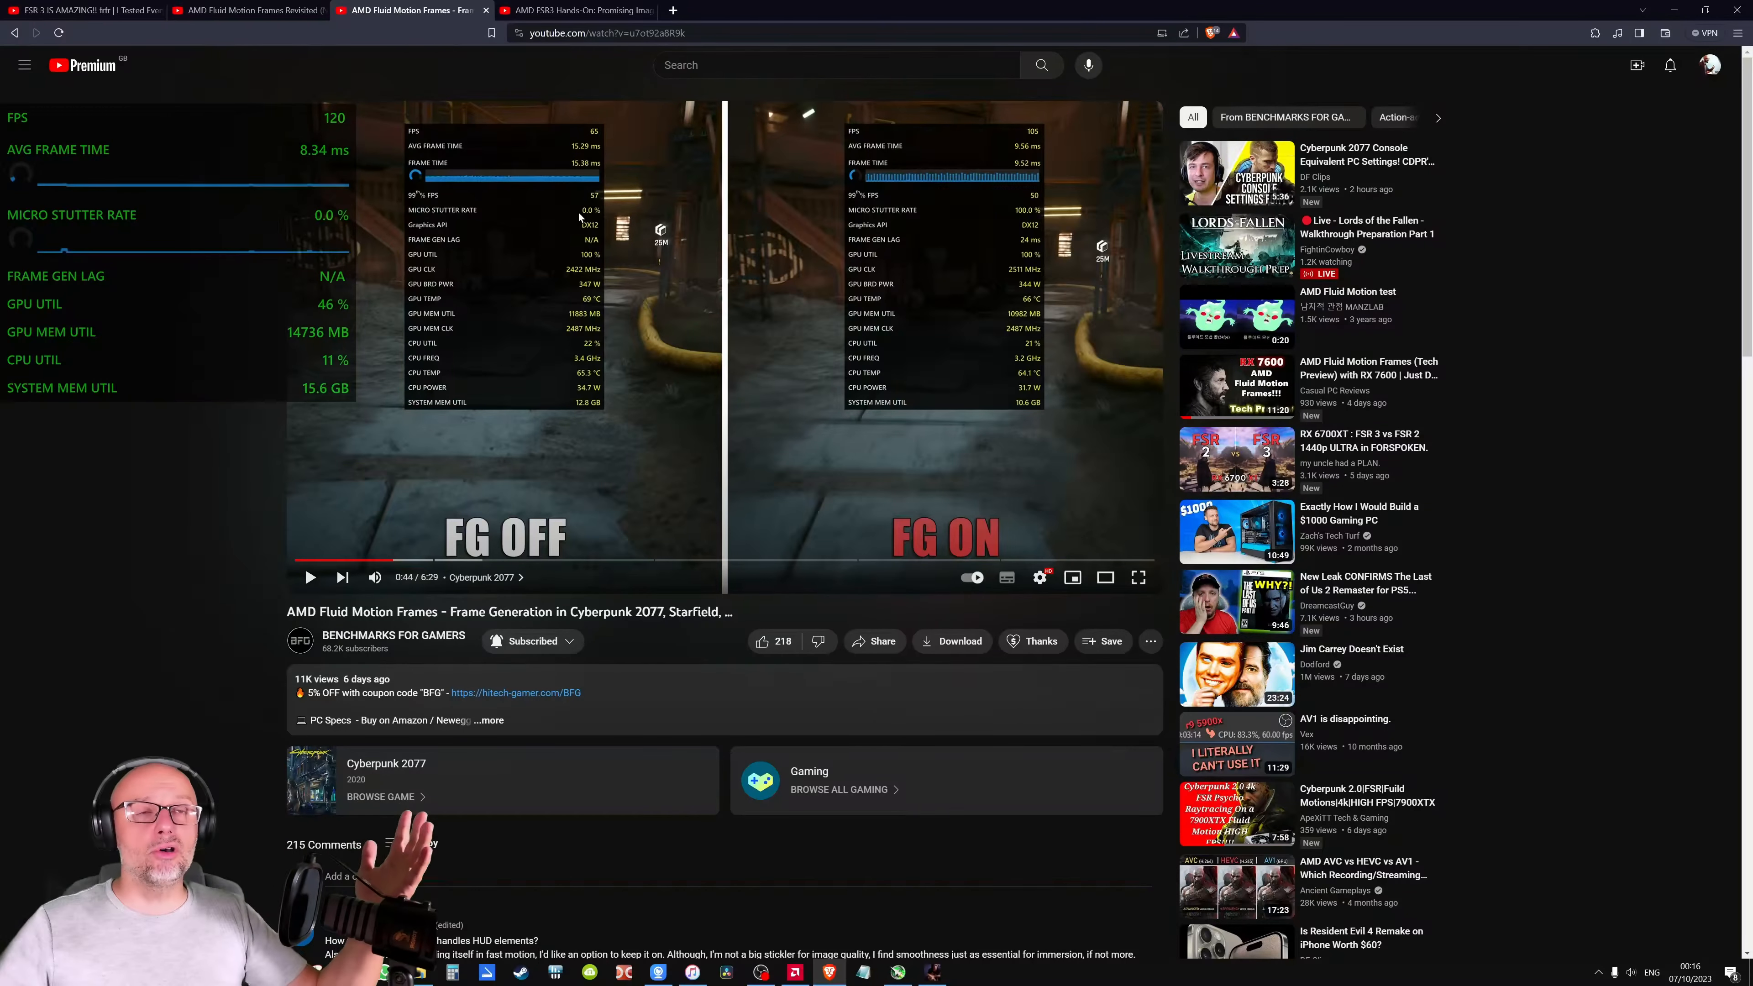
pyautogui.click(576, 10)
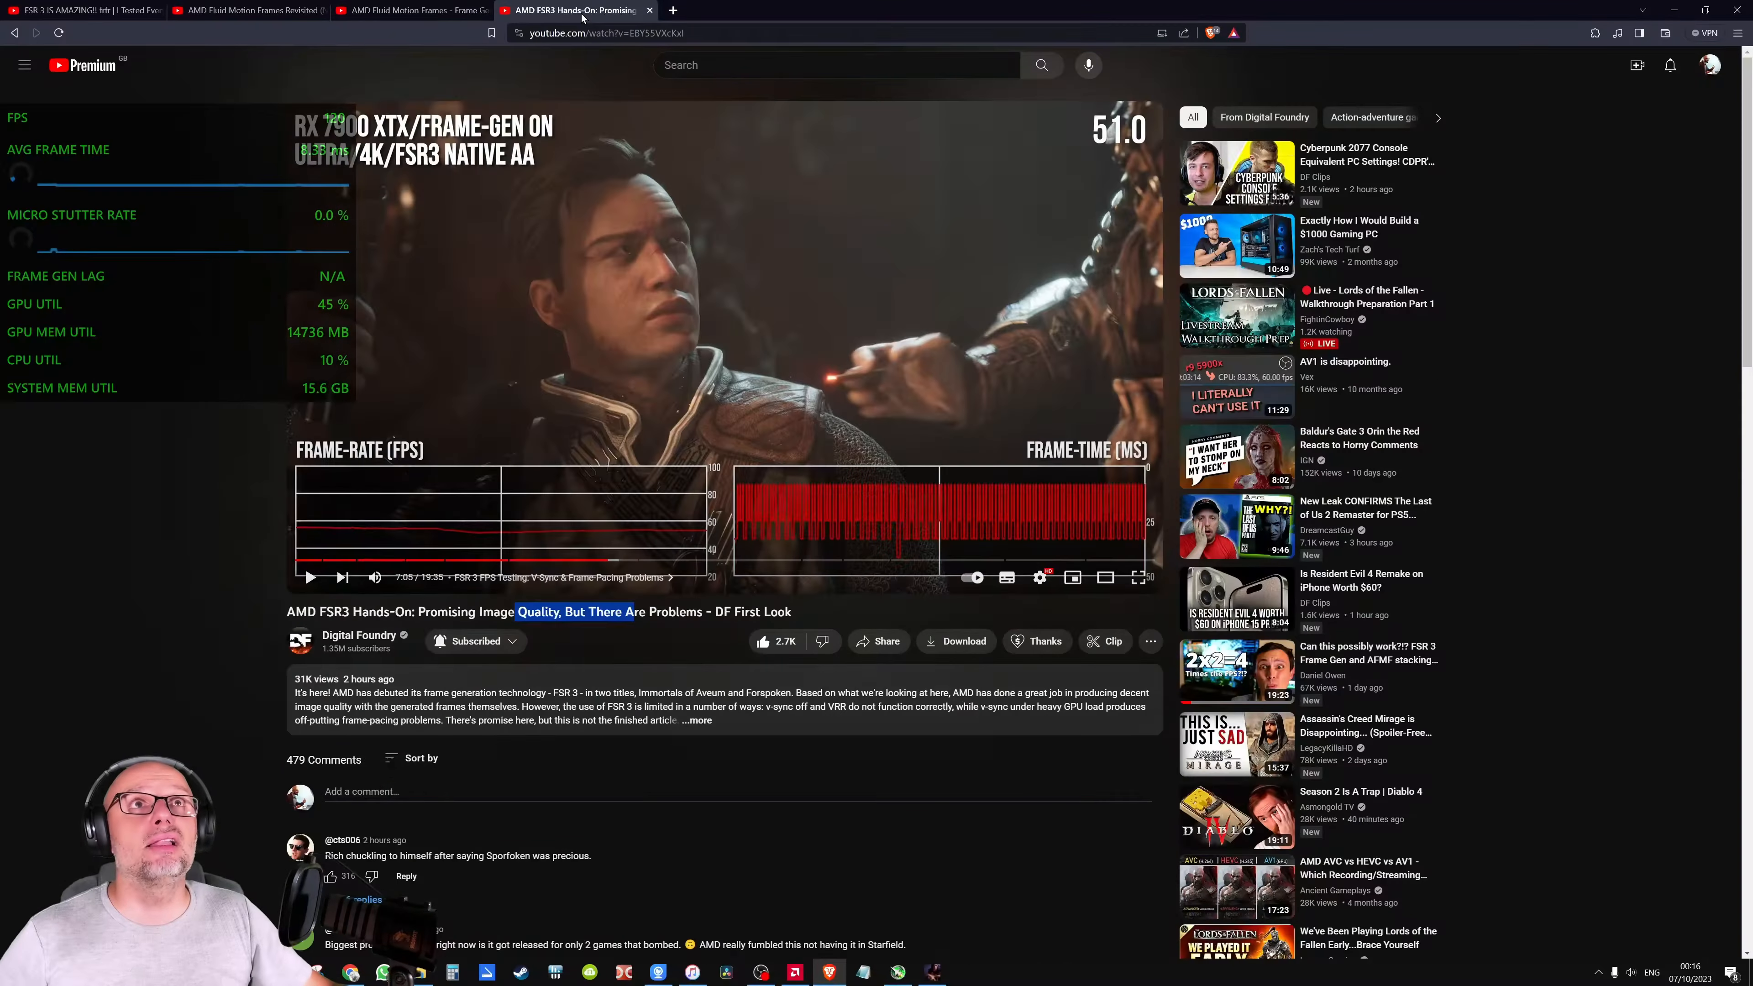